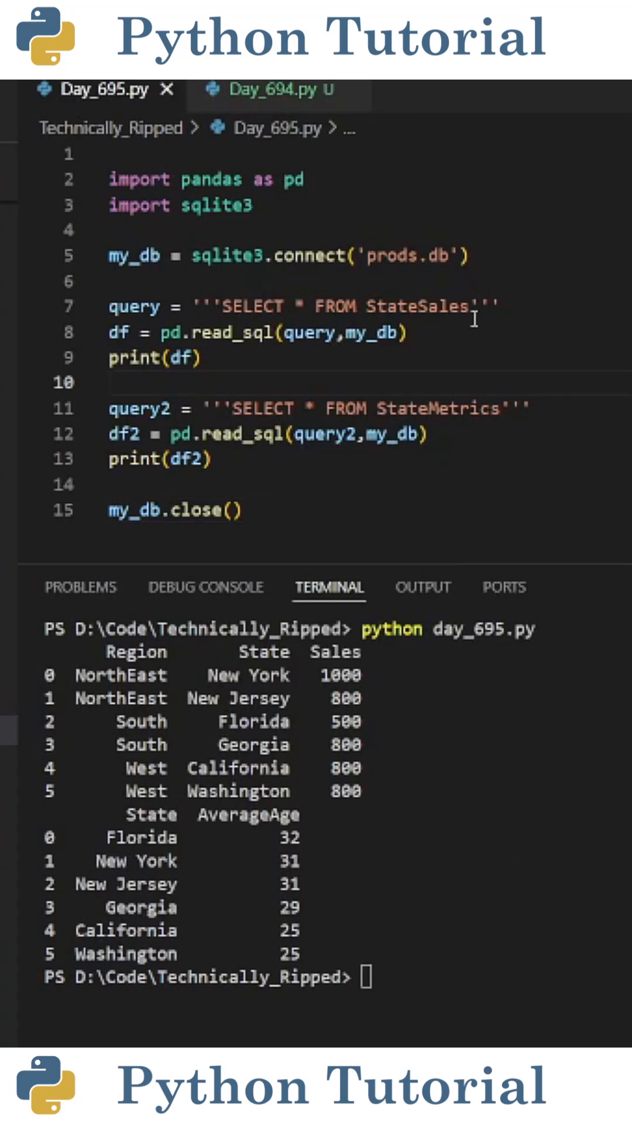
# Replace query and query2 with query3 joining StateSales a to StateMetrics b on State, printing df3
pyautogui.doubleClick(416, 306)
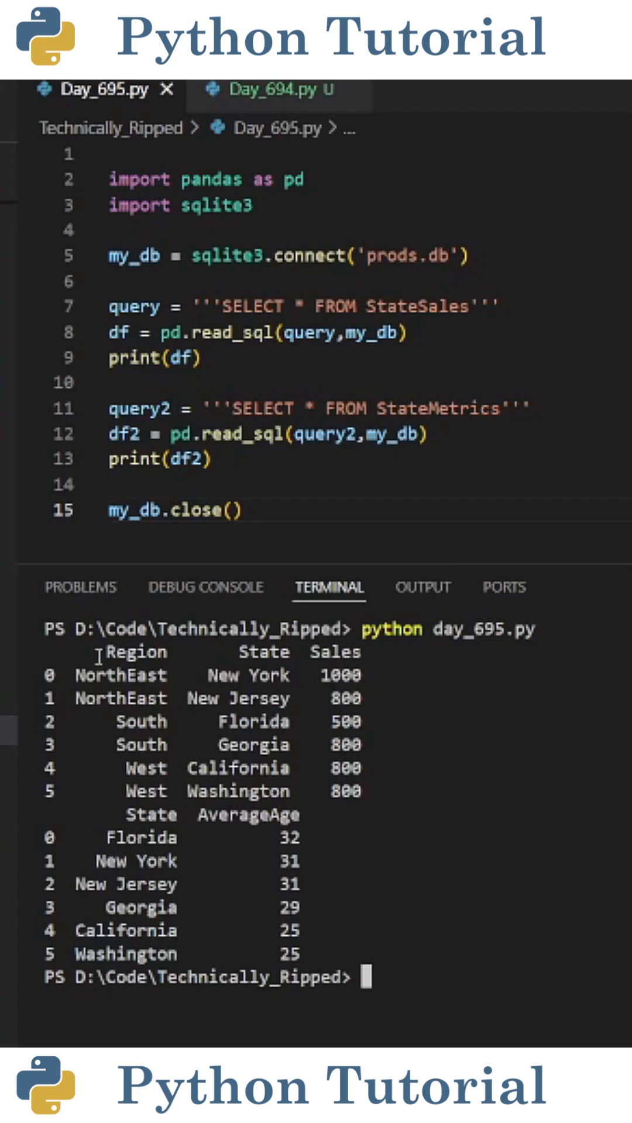
pyautogui.moveTo(100, 653); pyautogui.dragTo(301, 653)
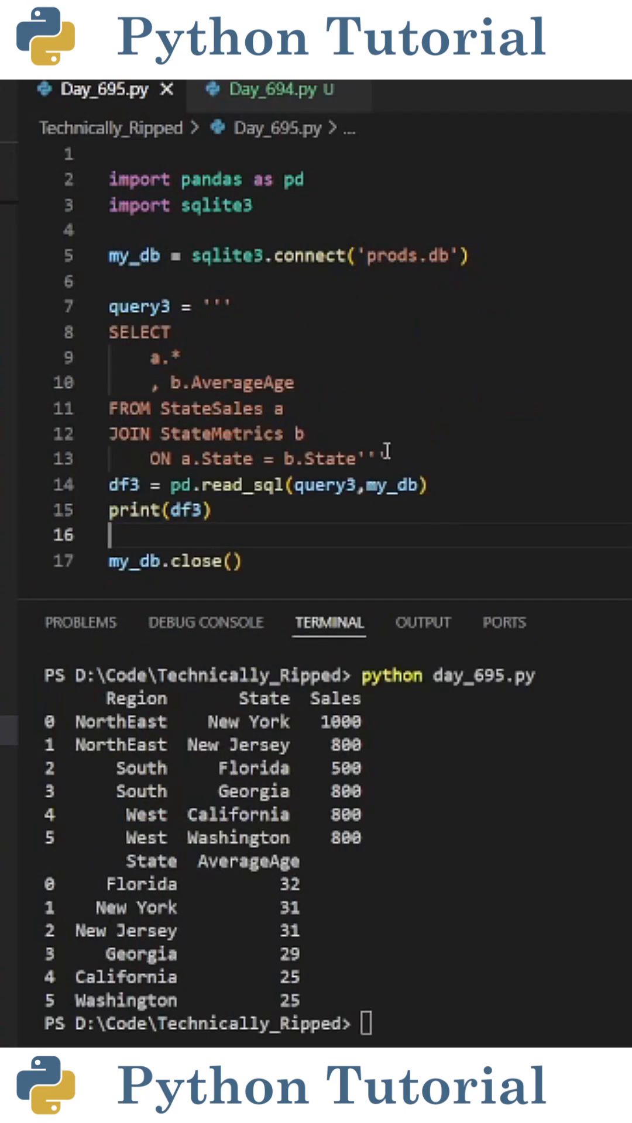
pyautogui.doubleClick(138, 306)
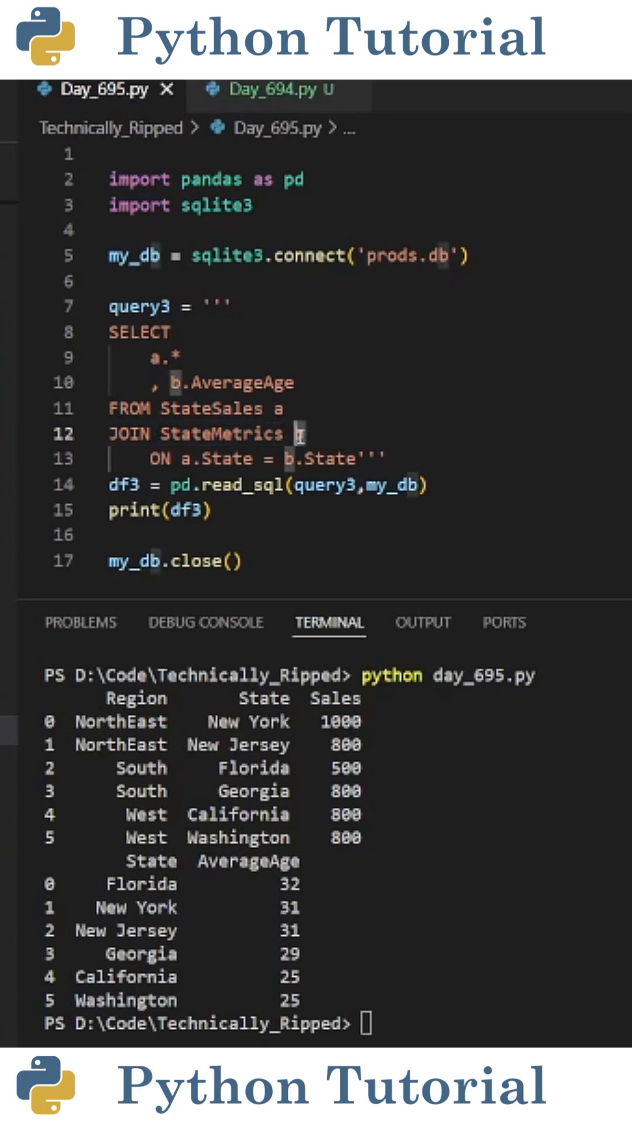
pyautogui.doubleClick(243, 382)
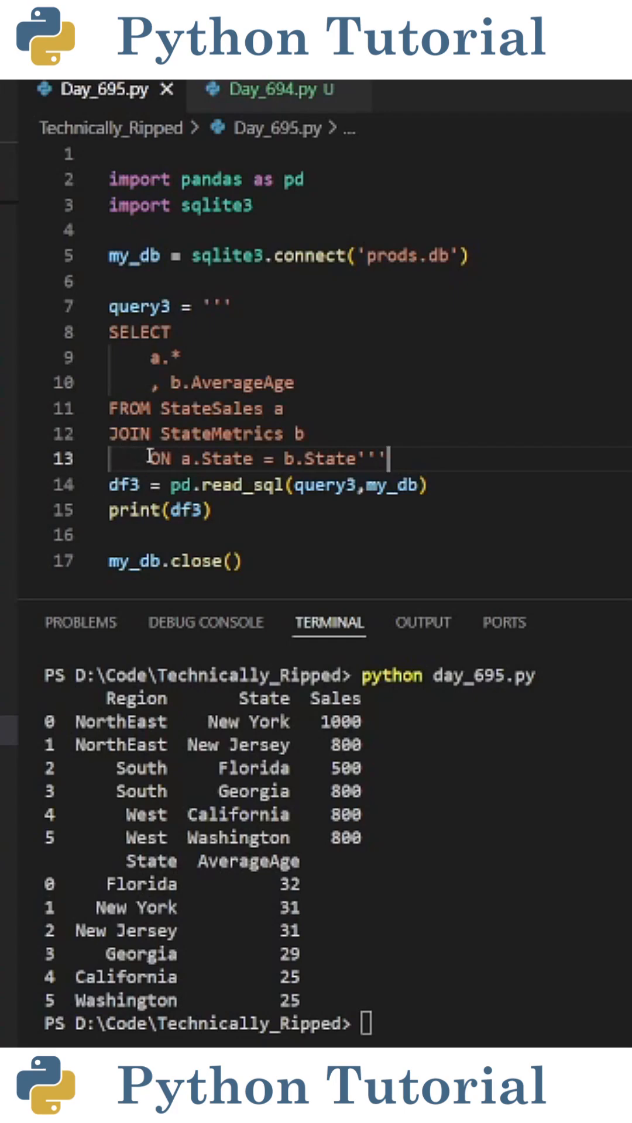
pyautogui.doubleClick(207, 458)
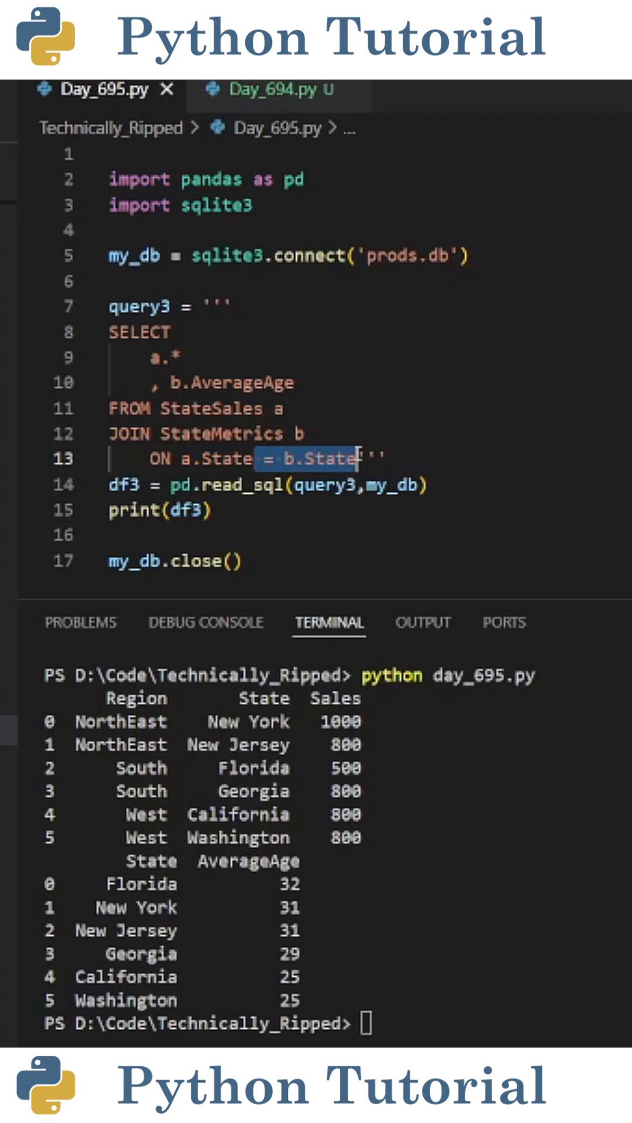
# Add 'AND a.col2 = b.col2' as a second join condition after b.State
pyautogui.write("AND a.col2 = b.col2 '''")
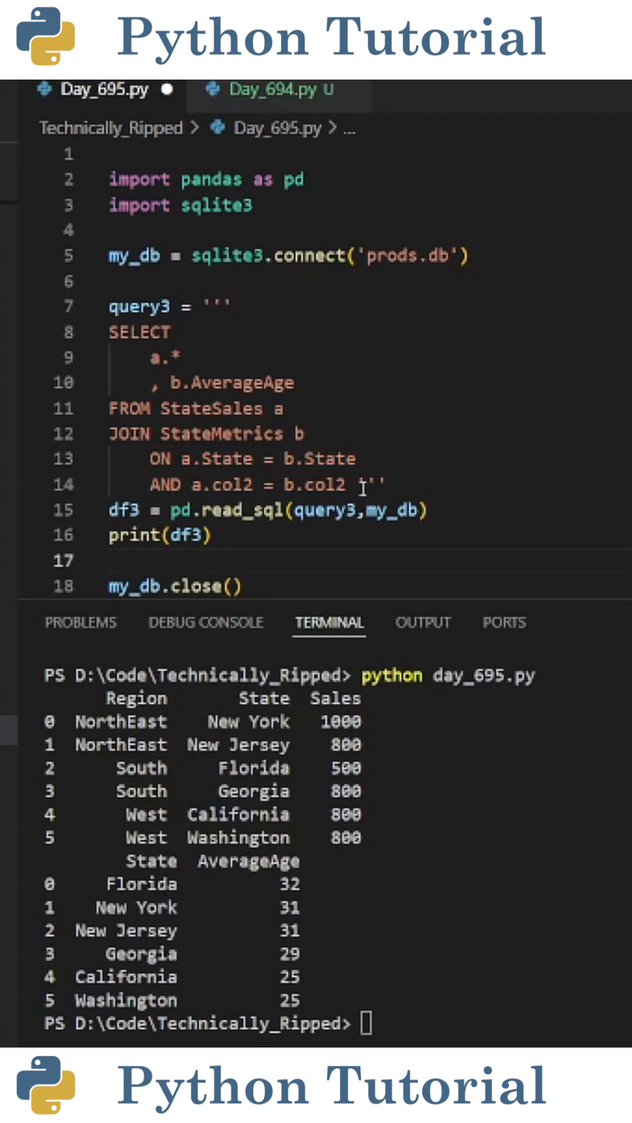
pyautogui.moveTo(151, 484); pyautogui.dragTo(351, 484)
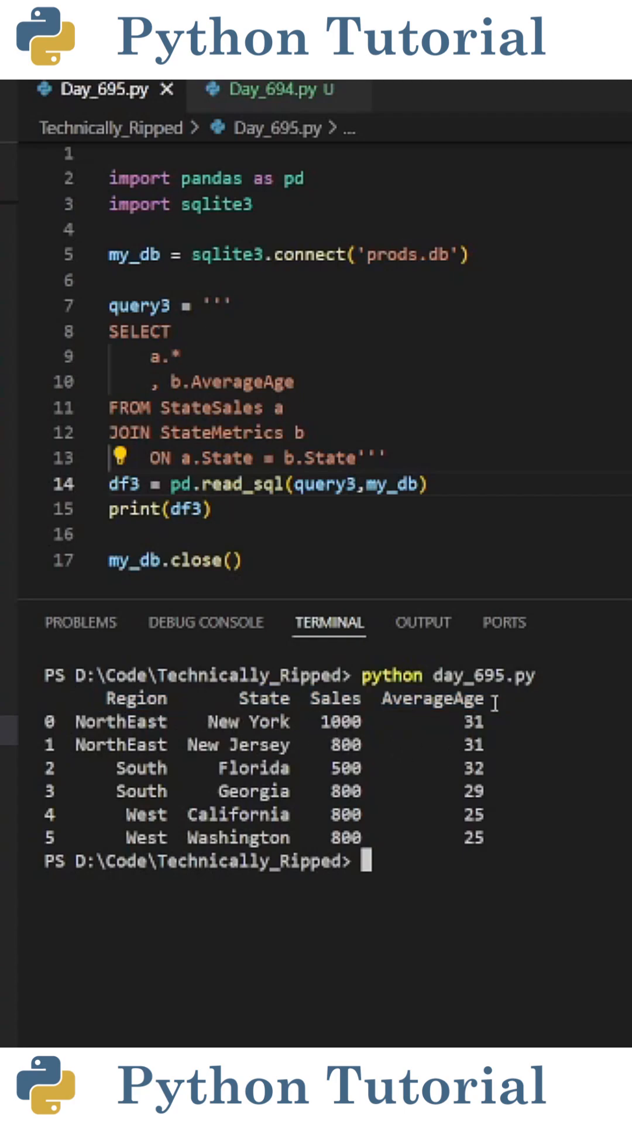
# Run day_695.py and highlight the AverageAge column in the merged terminal output
pyautogui.doubleClick(431, 699)
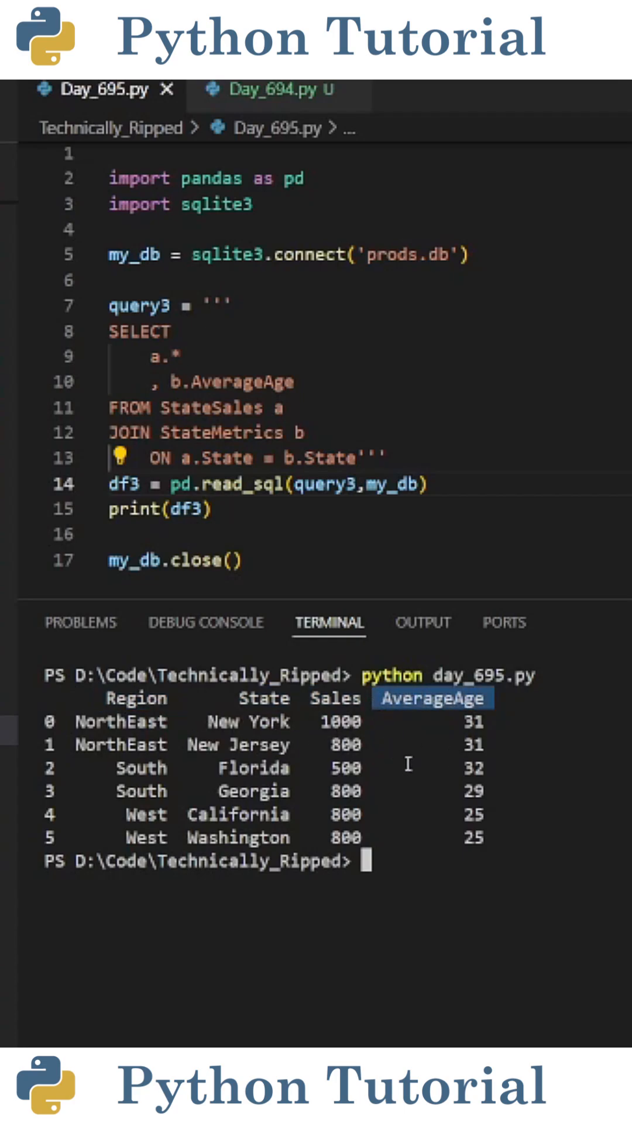